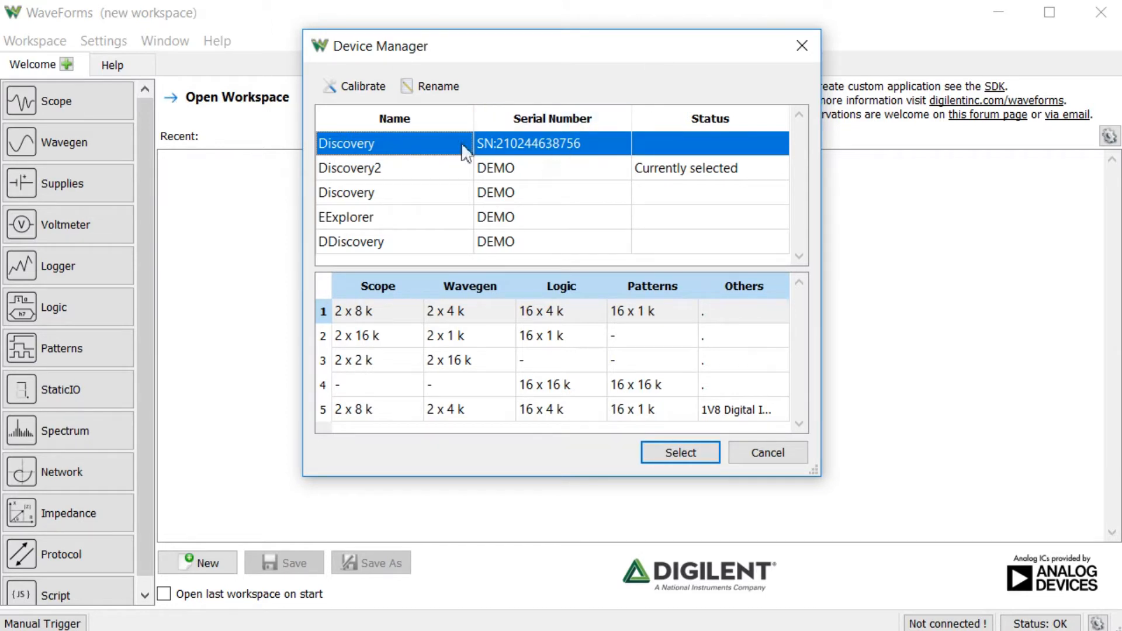
left_click(679, 452)
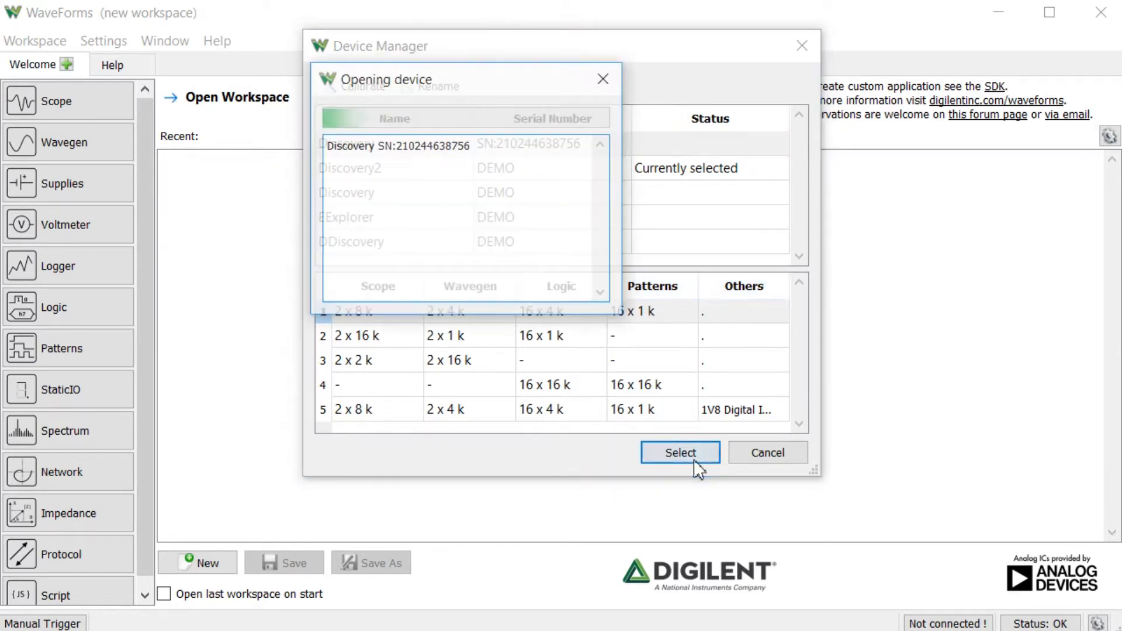
left_click(679, 453)
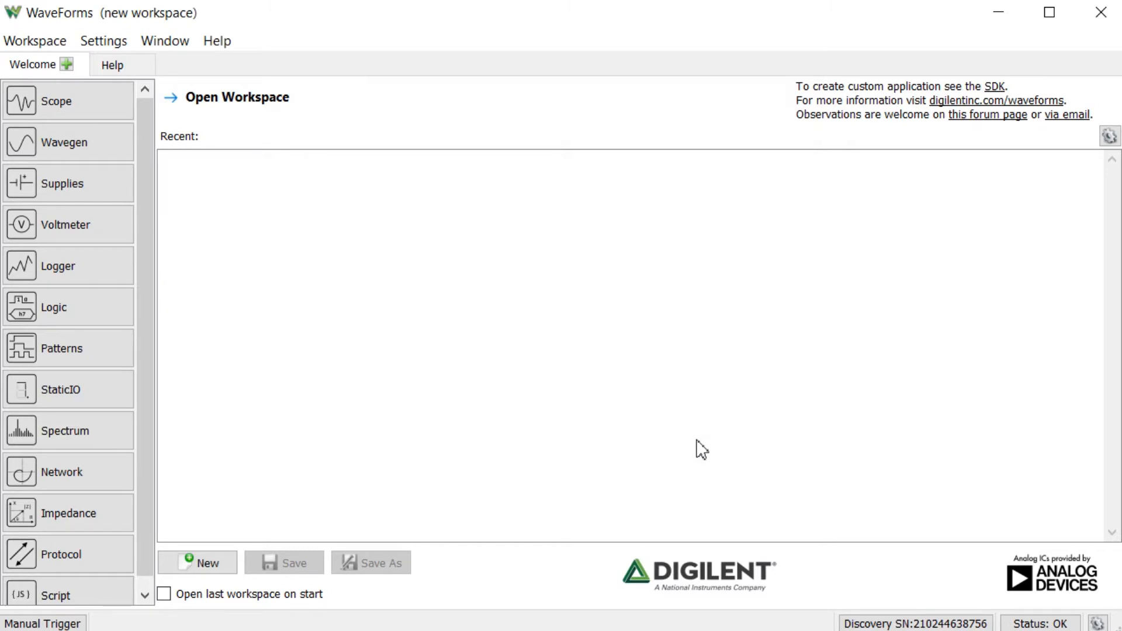
mouse_move(755, 224)
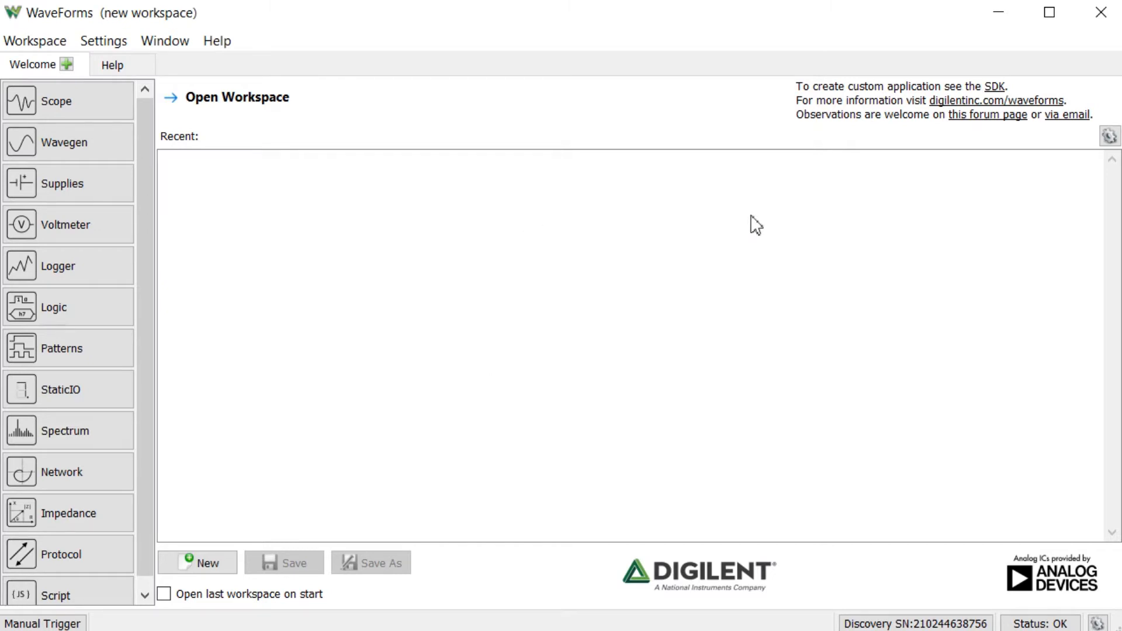